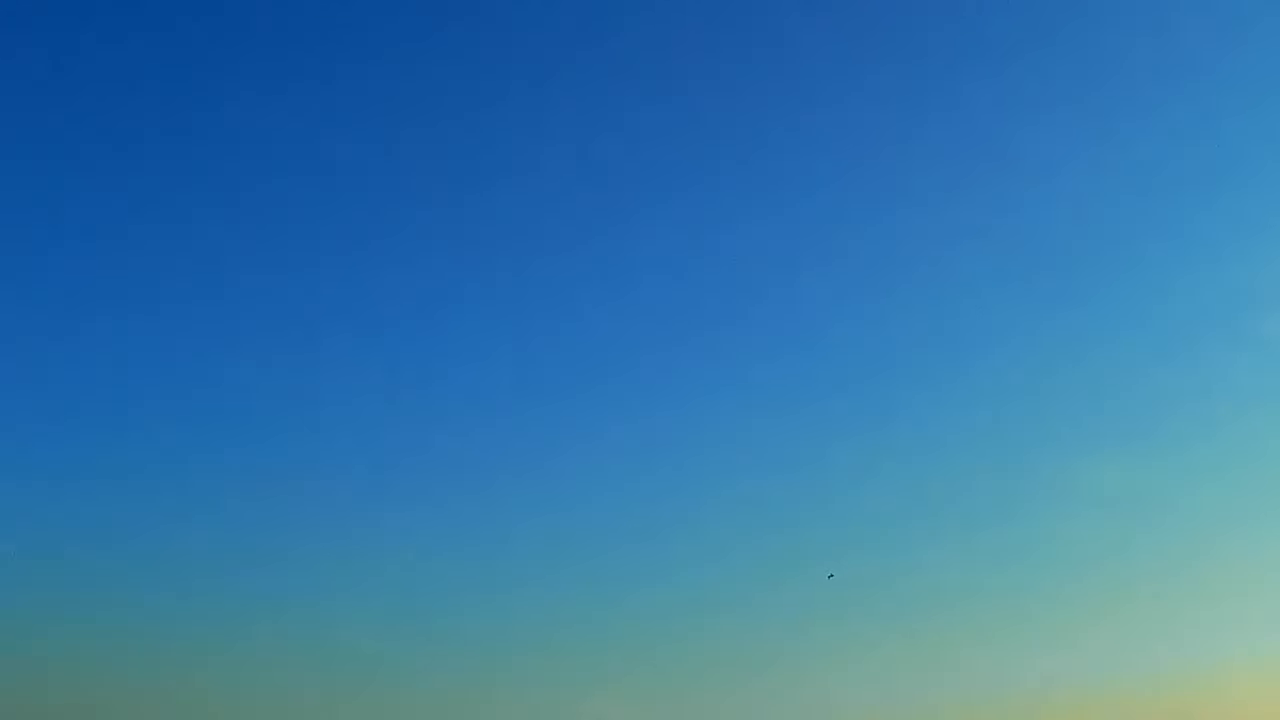
pyautogui.moveTo(766, 598)
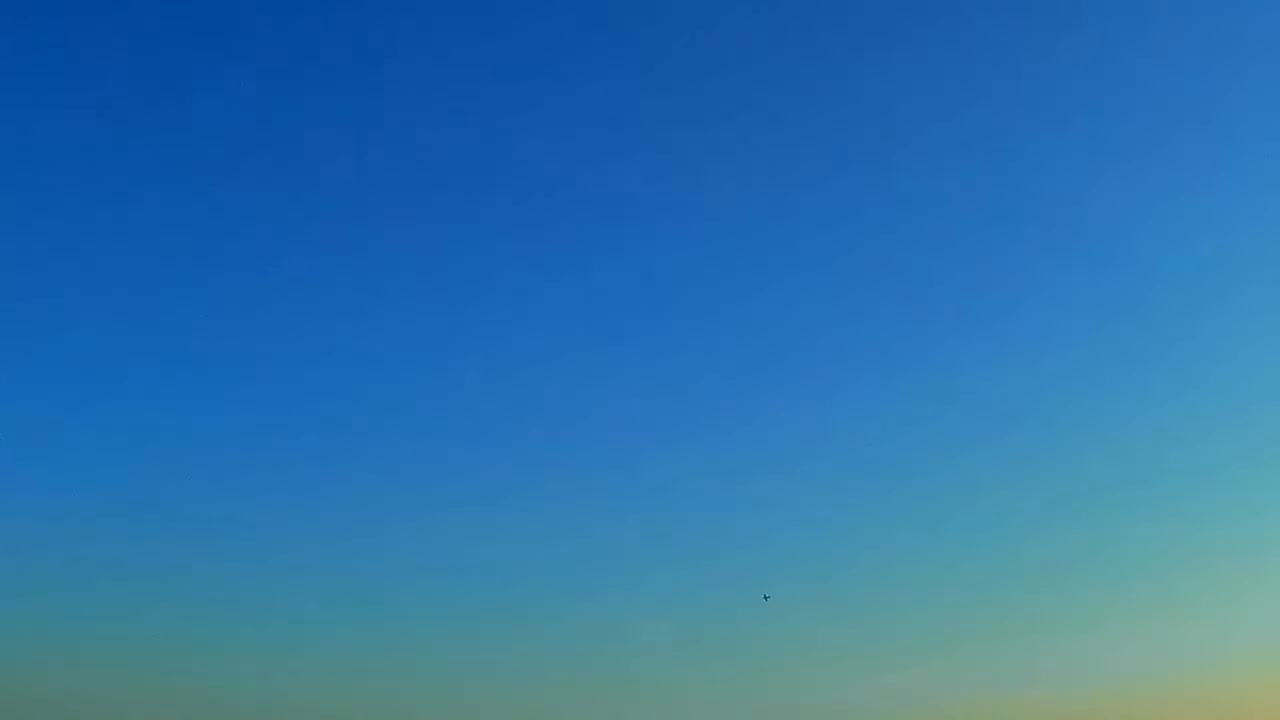